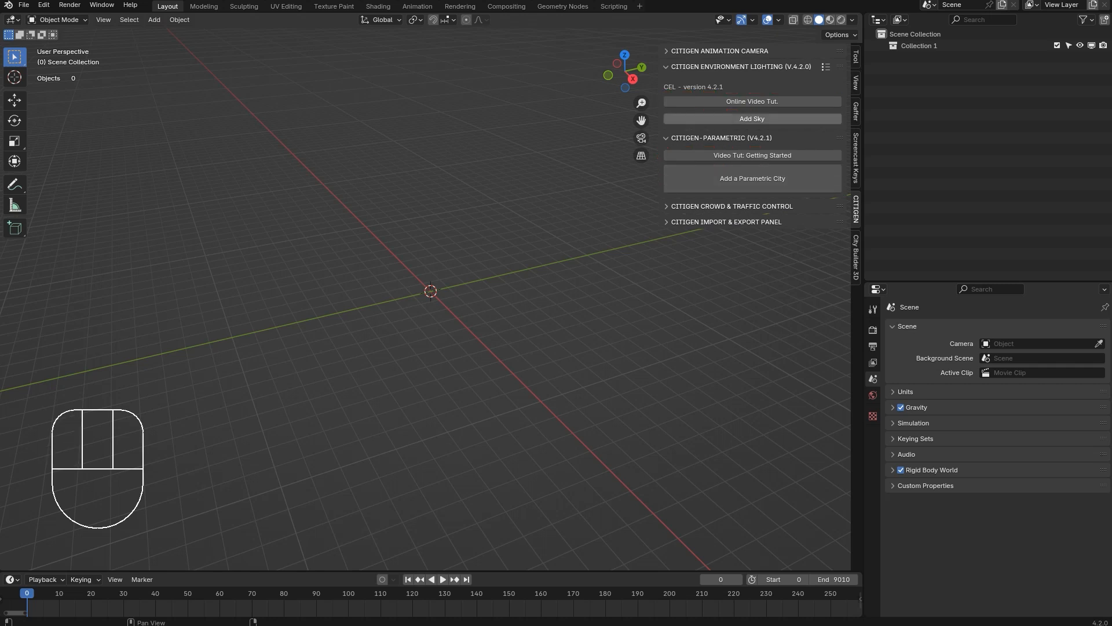
# - Generate a parametric city of tall towers on a rounded base surrounded by sea
pyautogui.click(751, 101)
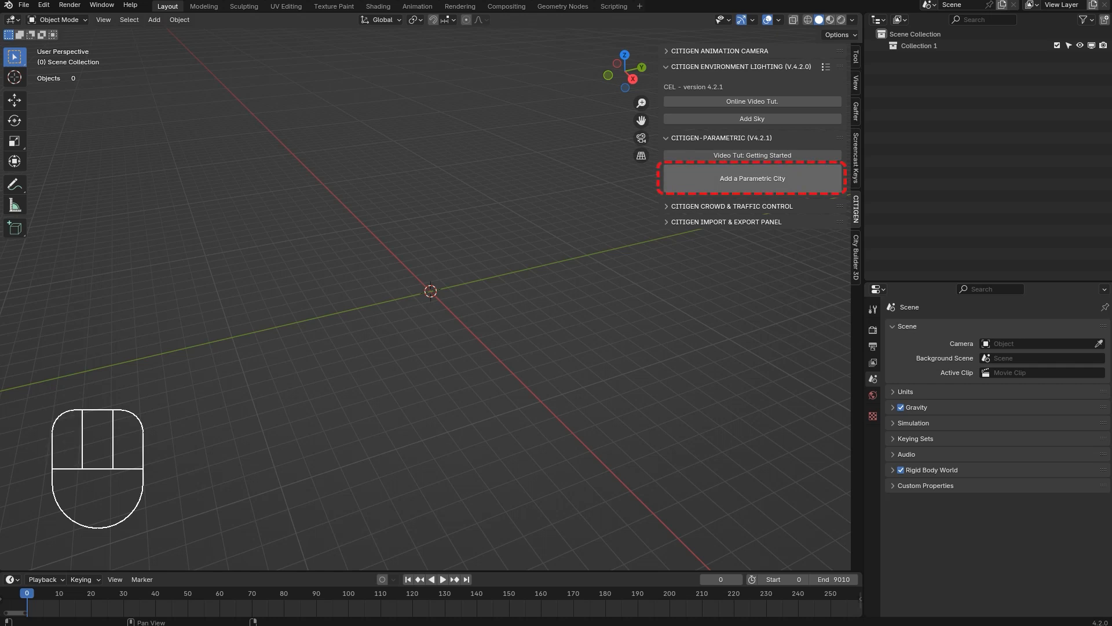
pyautogui.click(752, 178)
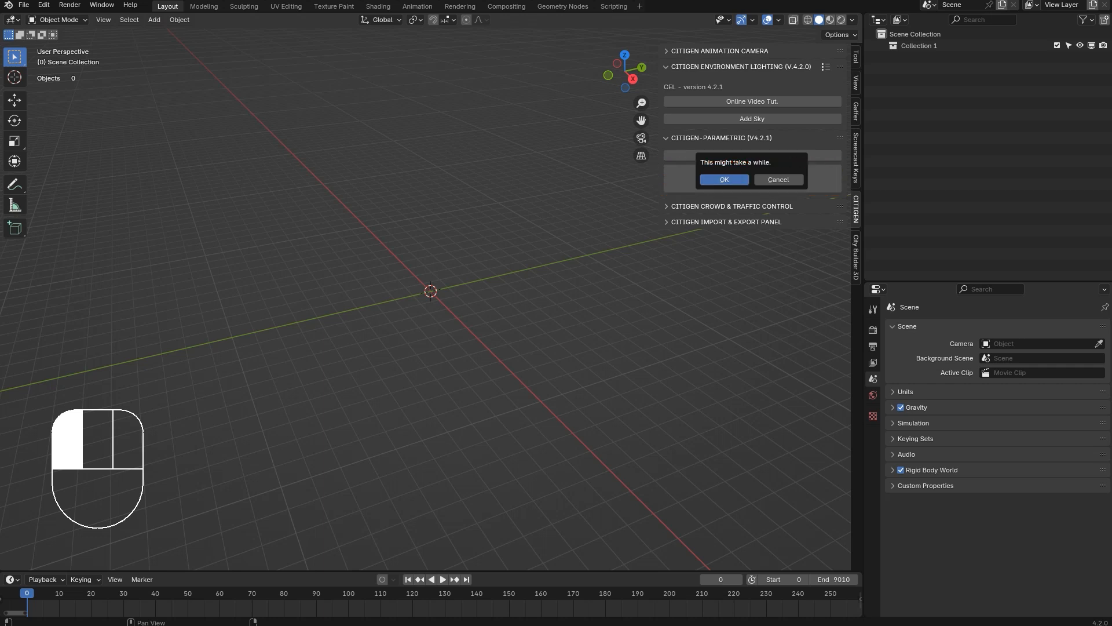
pyautogui.click(724, 178)
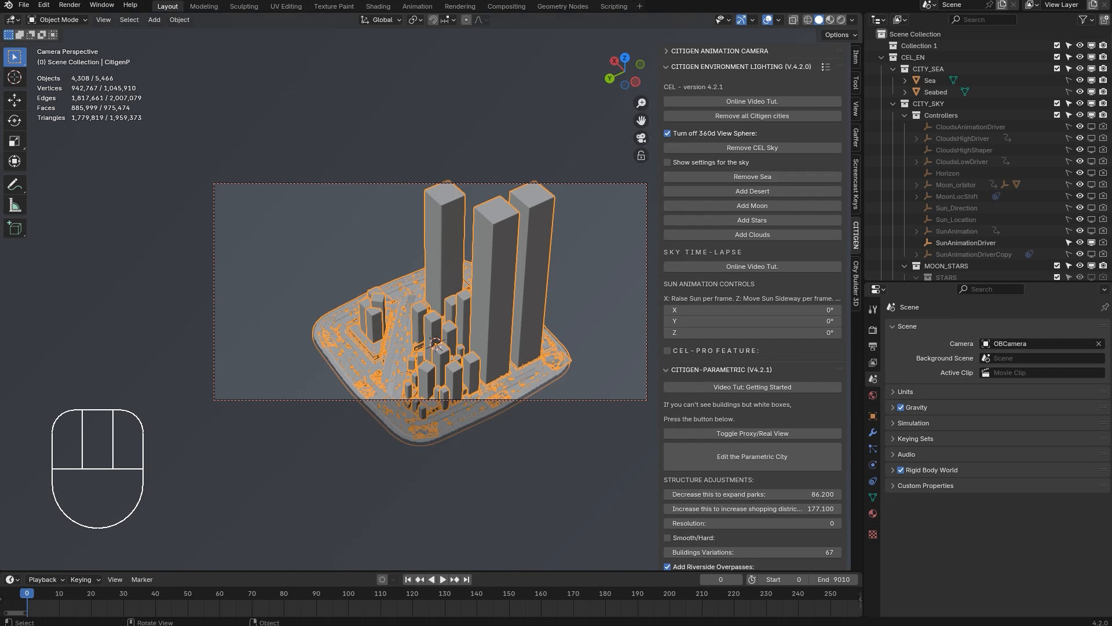
pyautogui.moveTo(836, 19)
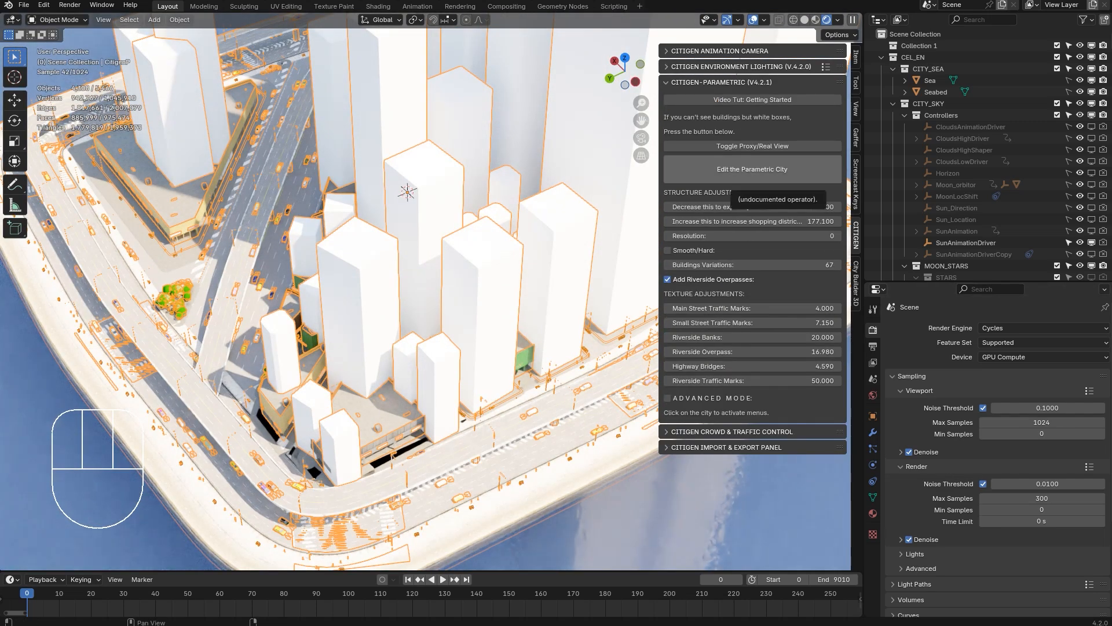
# - Edit the parametric city so its block grid shows from above
pyautogui.click(752, 146)
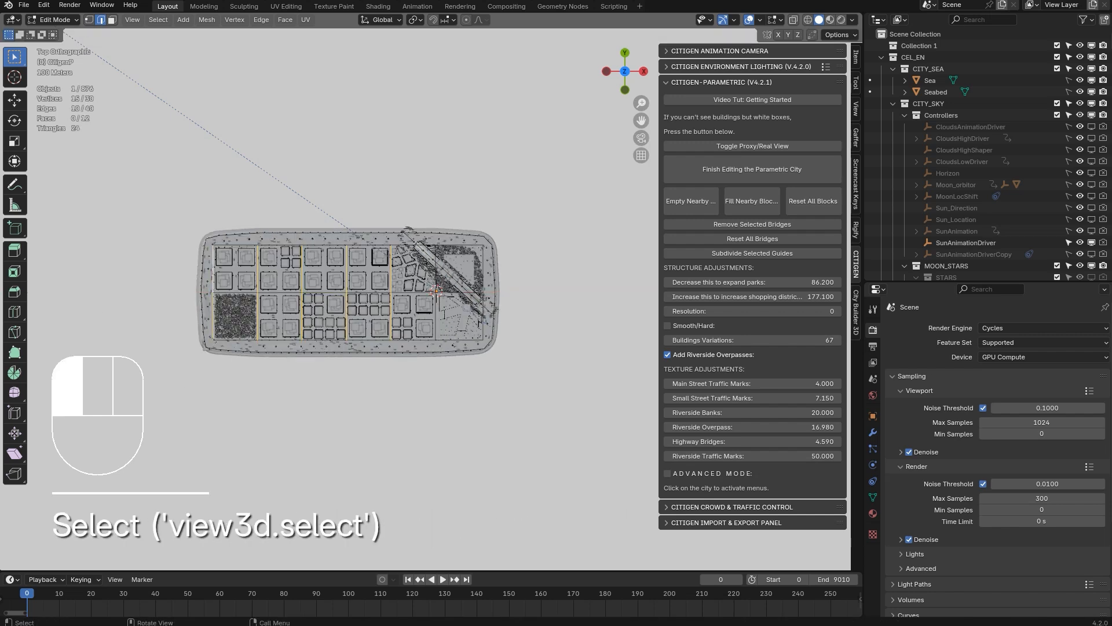
# - Reshape the city guide mesh into a larger irregular outline, removing an unwanted part
pyautogui.press('s')
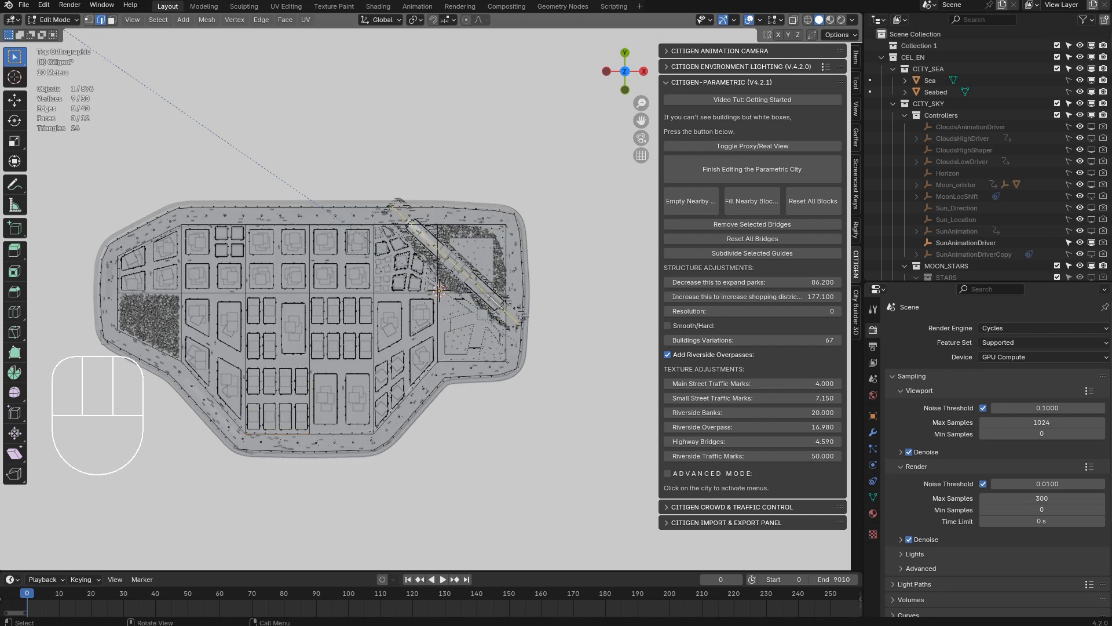
pyautogui.click(440, 303)
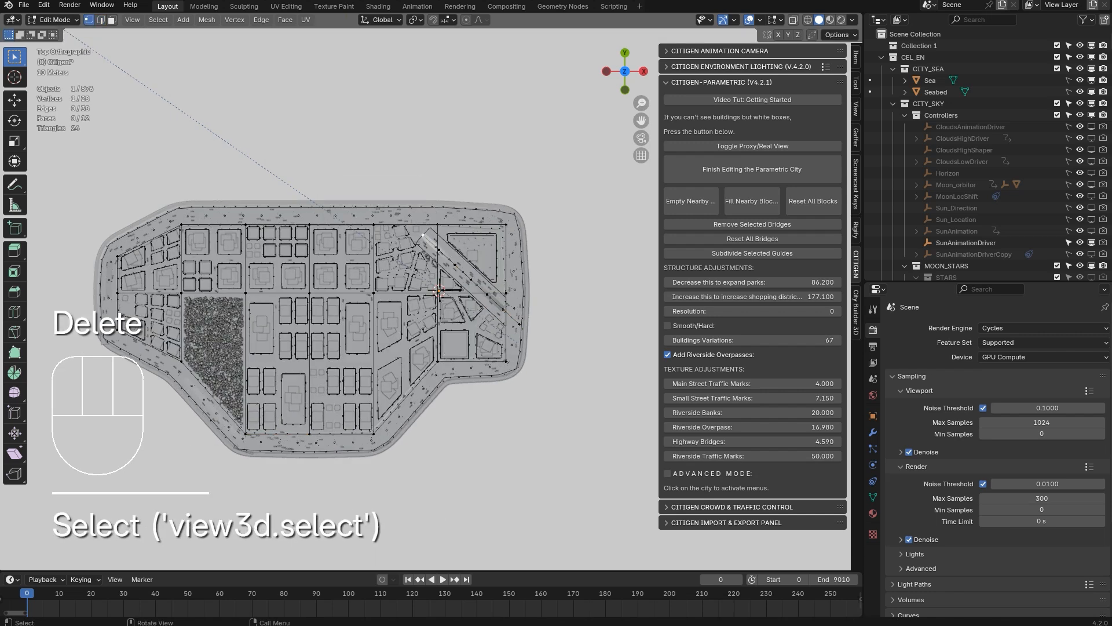
pyautogui.press('g')
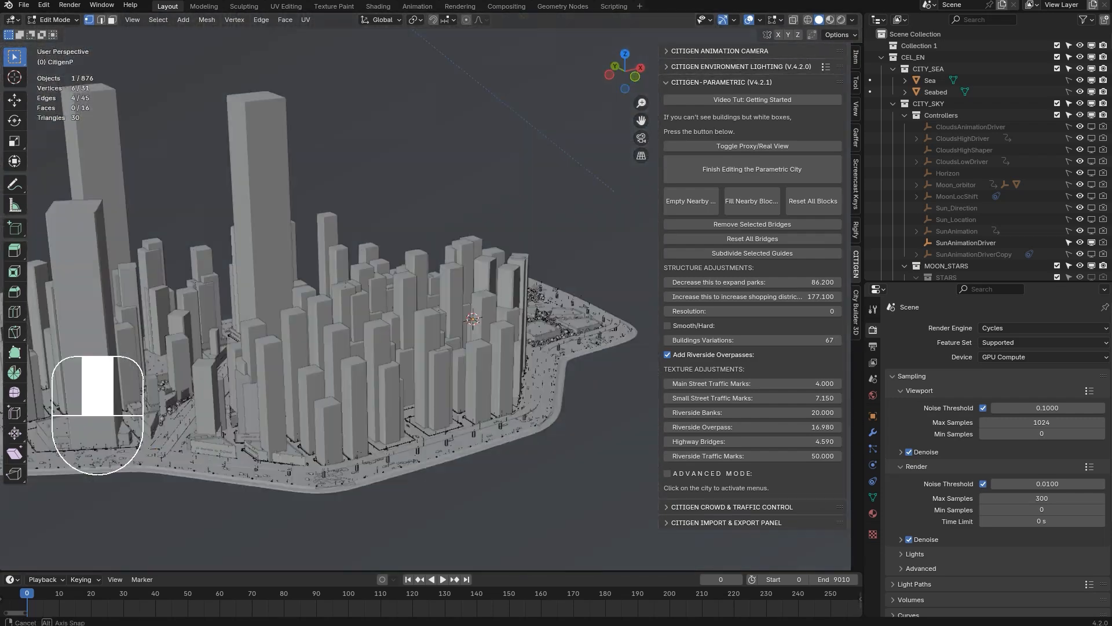
# - Finish layout editing and lower the park slider to expand parkland
pyautogui.press('KP_7')
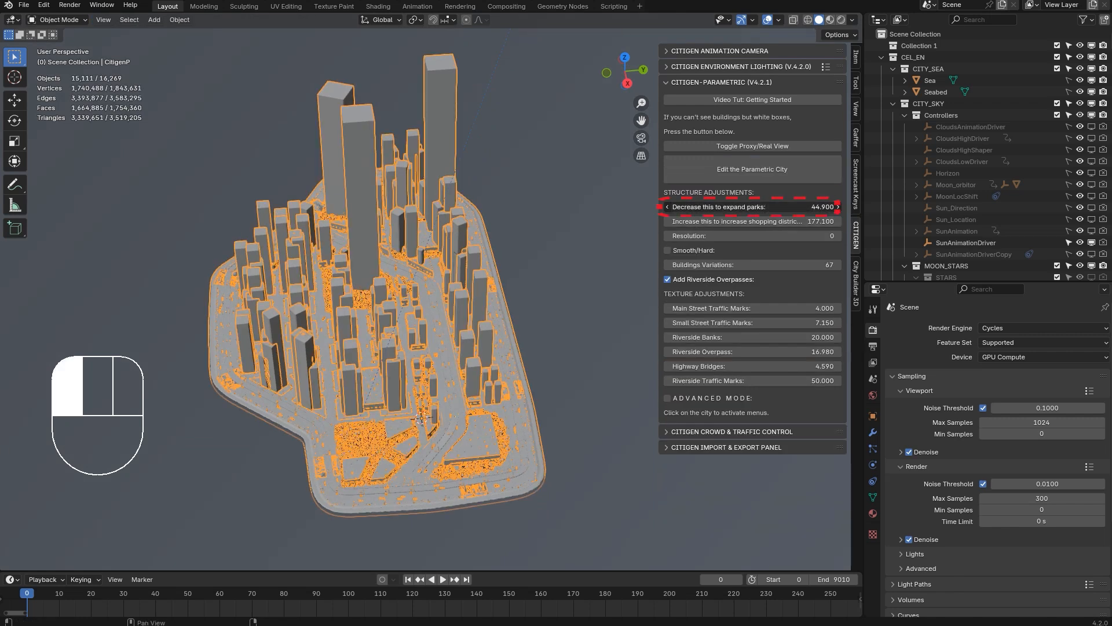
pyautogui.moveTo(780, 206); pyautogui.dragTo(709, 206)
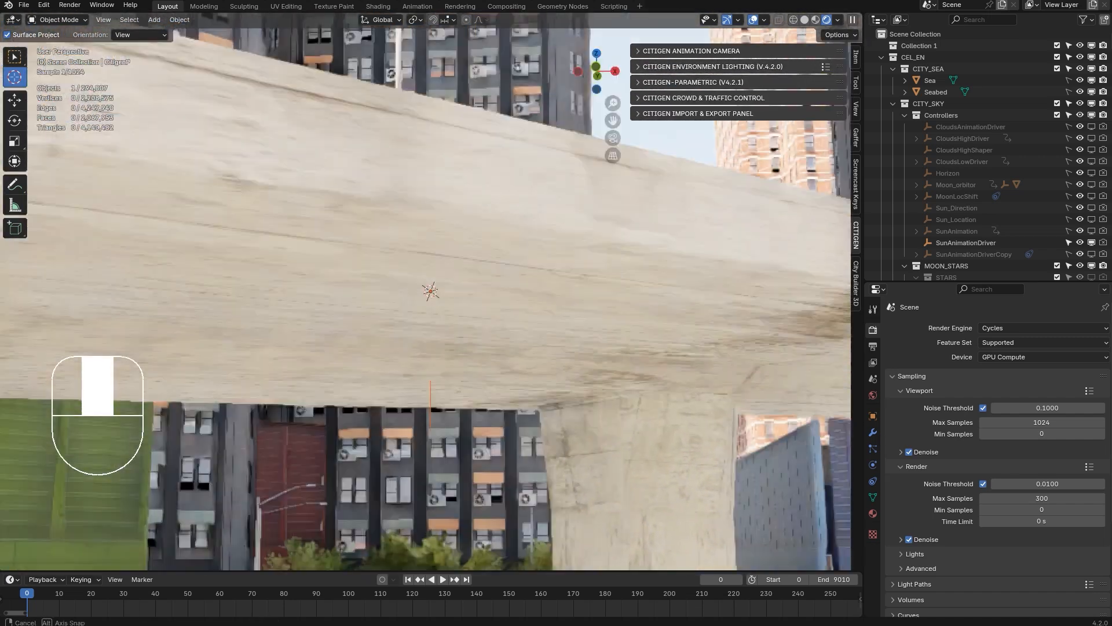
# - Empty the blocks near a selected lower-city block to clear ground for the factory office
pyautogui.press('KP_7')
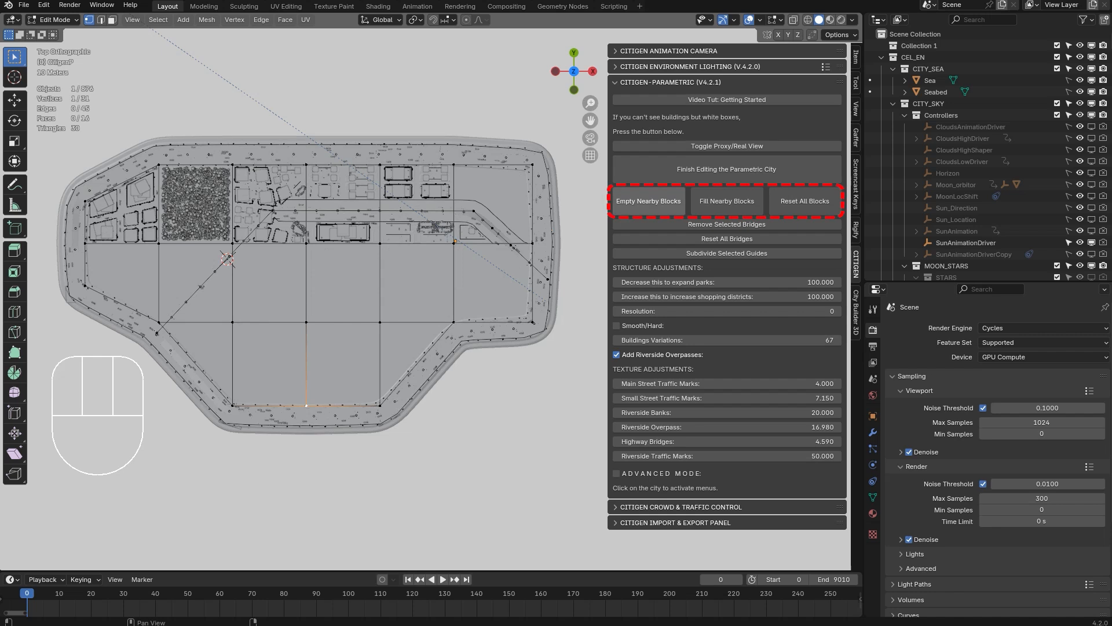
pyautogui.click(726, 201)
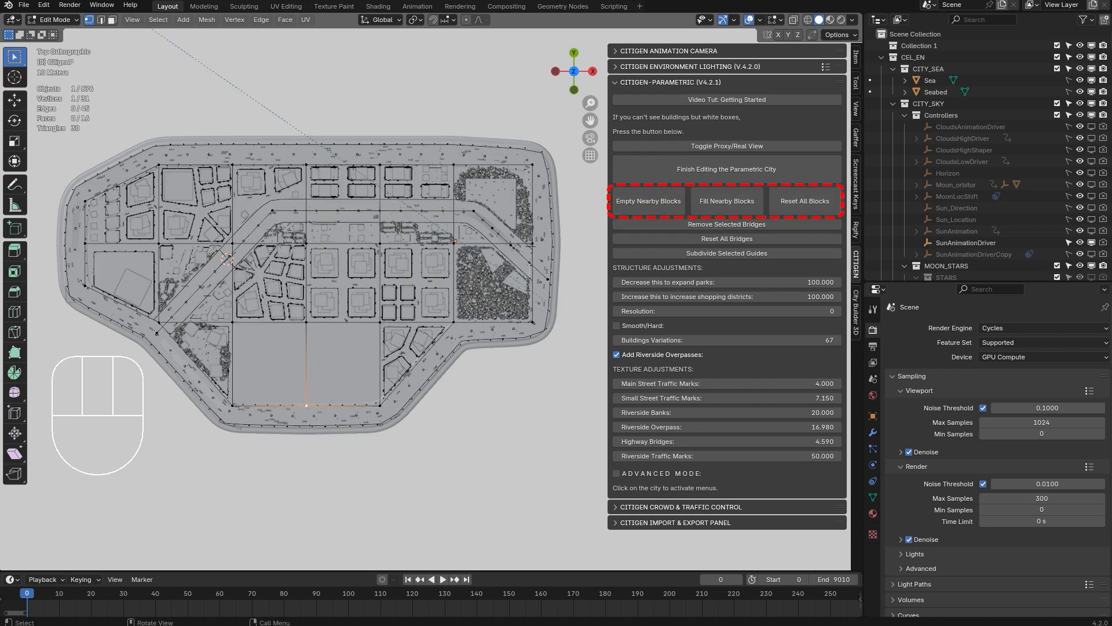
pyautogui.click(726, 169)
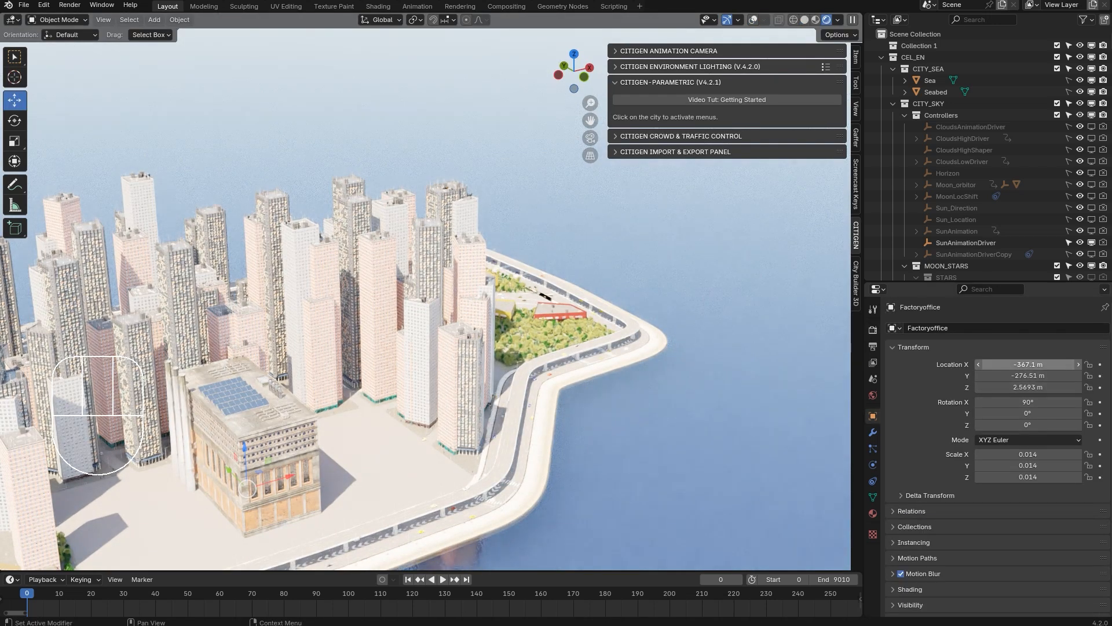
# - Set Factoryoffice Rotation Z 270° and Scale 0.010, moving it into the cleared plaza
pyautogui.doubleClick(1027, 402)
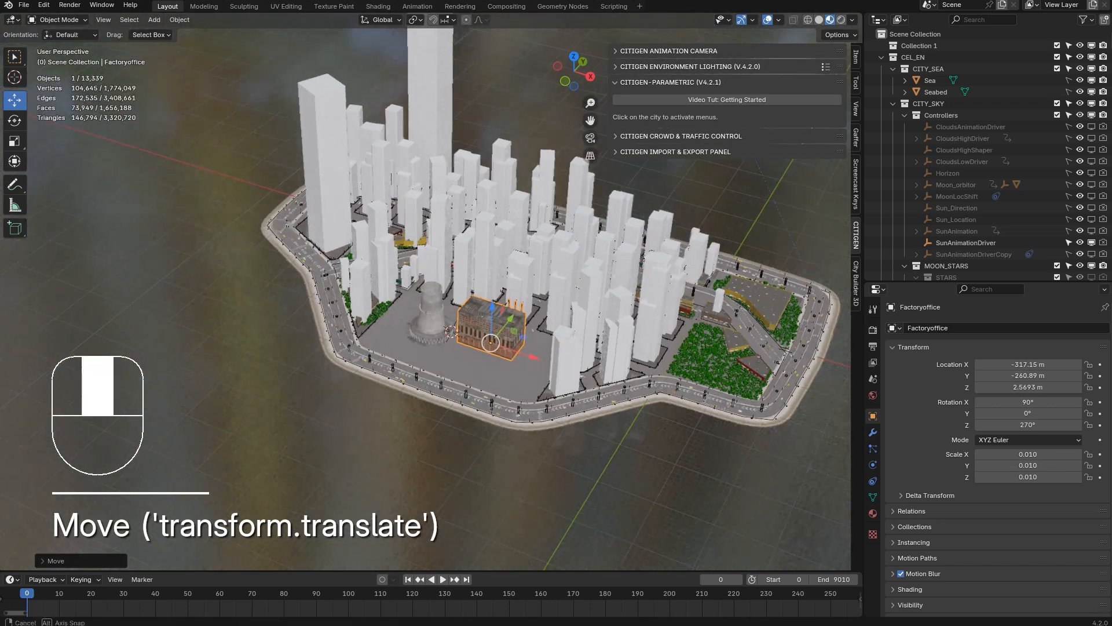
pyautogui.moveTo(489, 344); pyautogui.dragTo(489, 489)
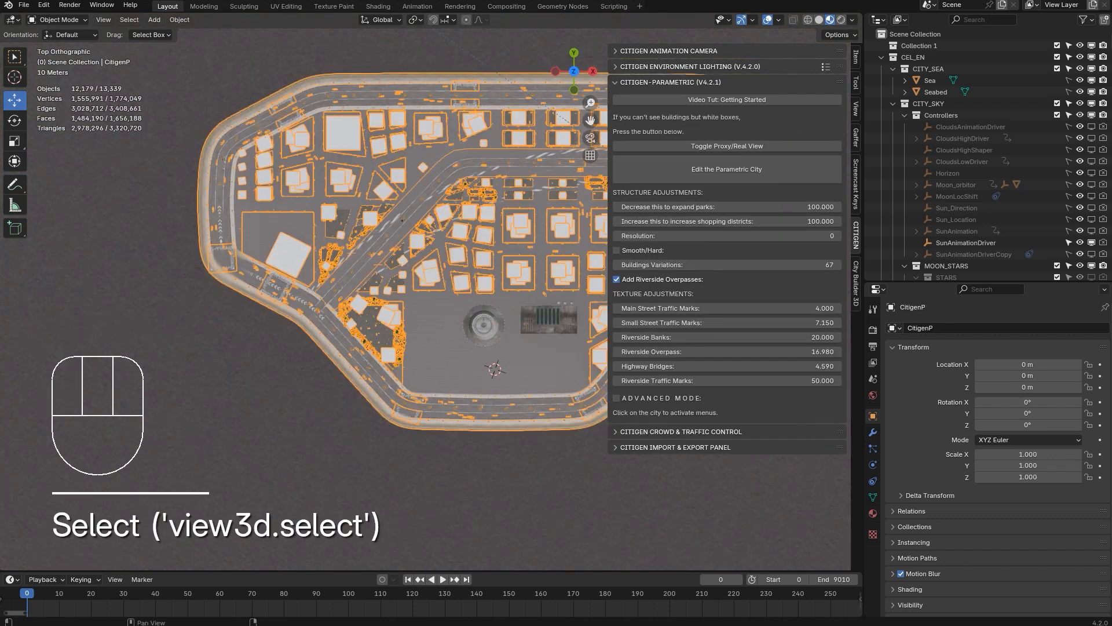
# - Clear further nearby blocks around the hero building in the reopened layout
pyautogui.click(727, 169)
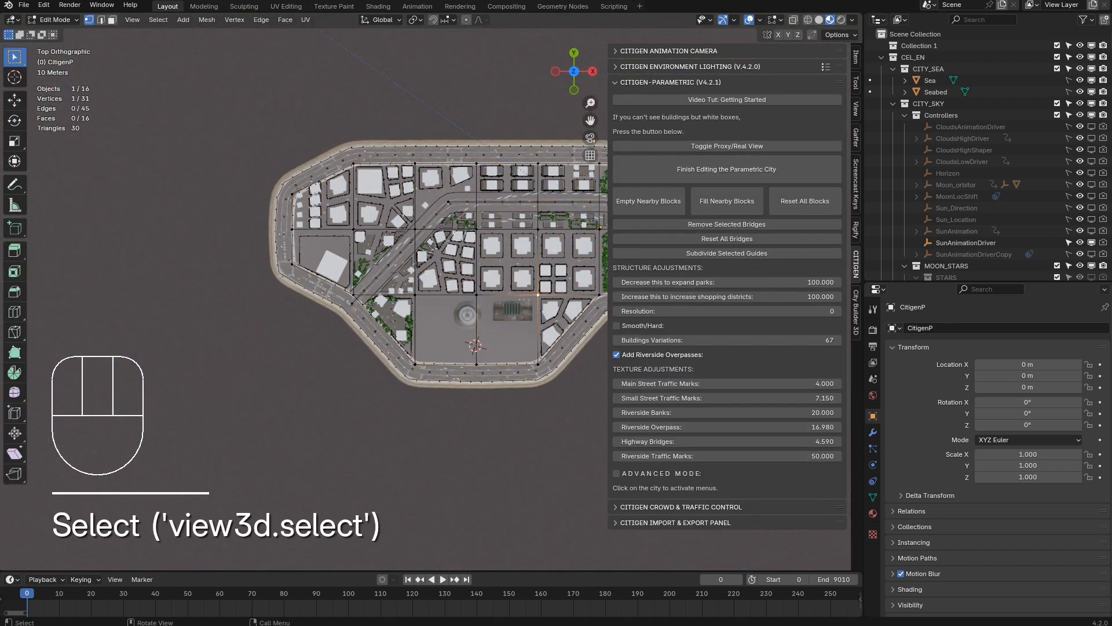
pyautogui.click(648, 200)
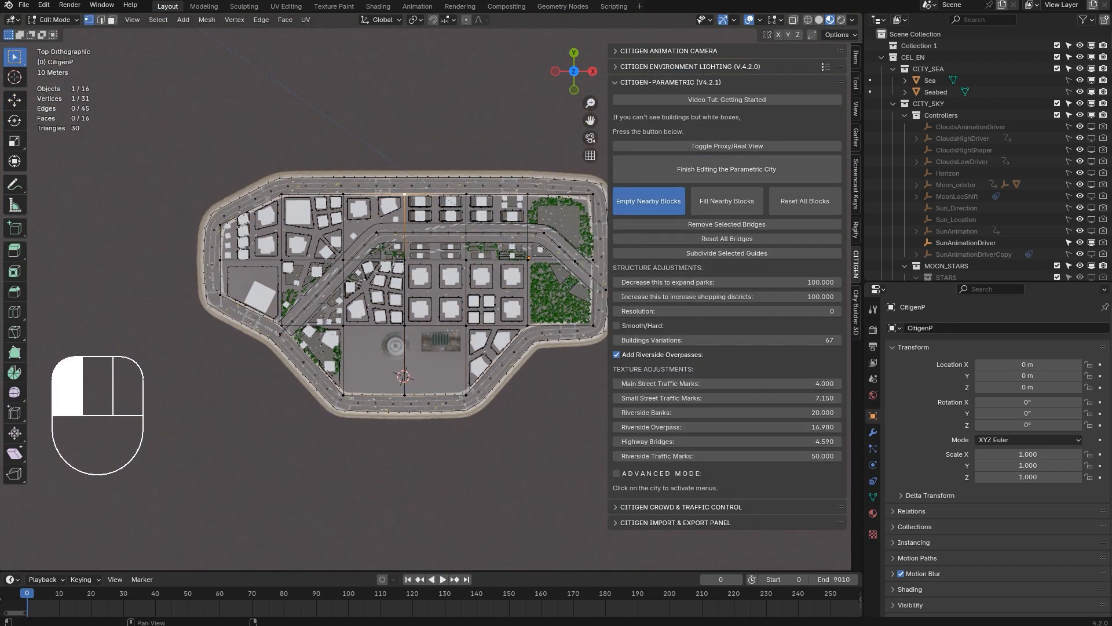